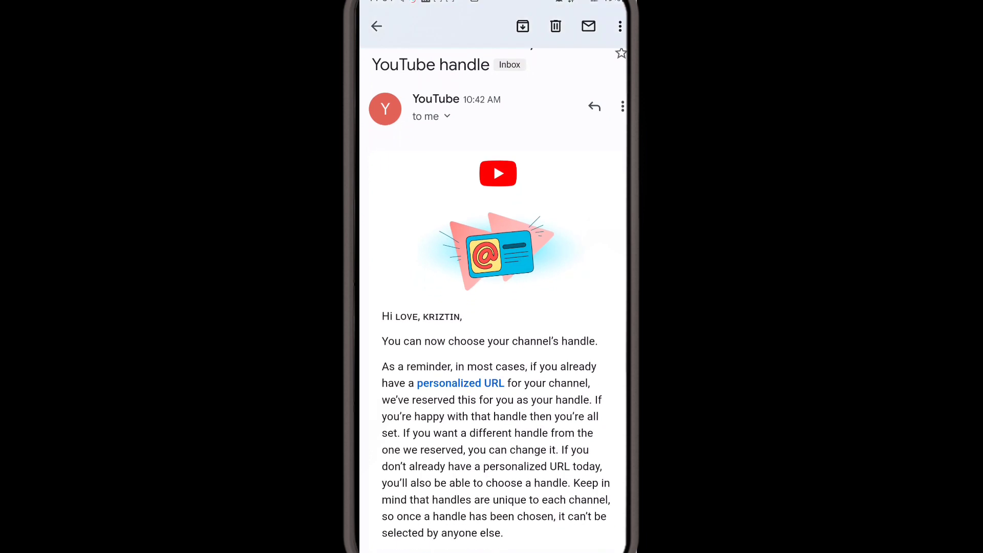
Scroll the YouTube handle email and follow its Choose a Handle link.
{"action": "scroll", "scroll_direction": "down", "scroll_amount": 3}
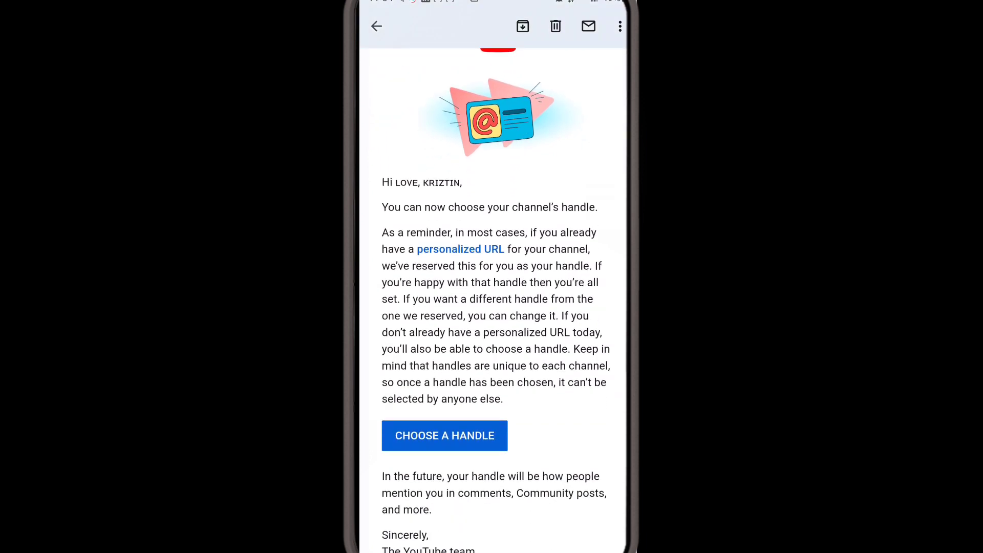
{"action": "scroll", "scroll_direction": "down", "scroll_amount": 3}
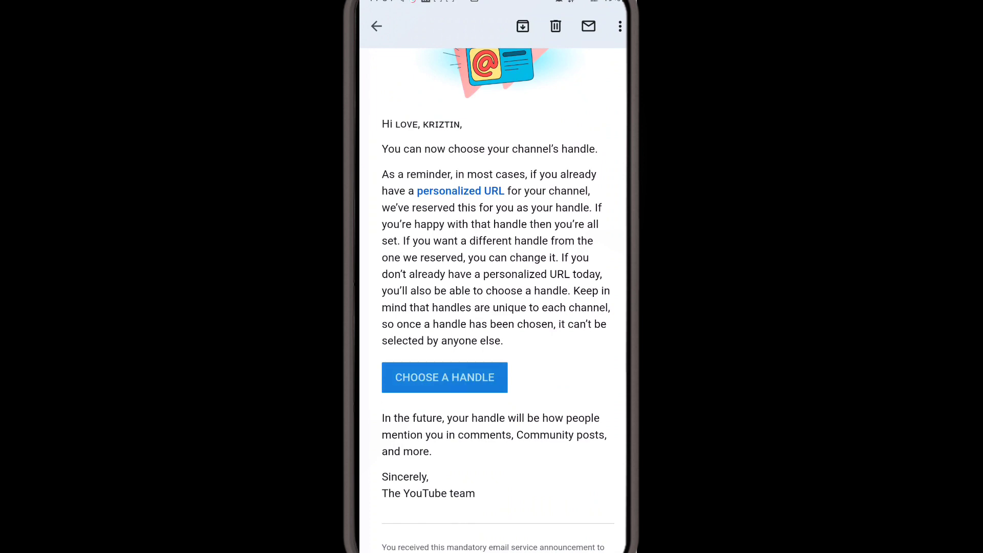
{"action": "left_click", "coordinate": [444, 377]}
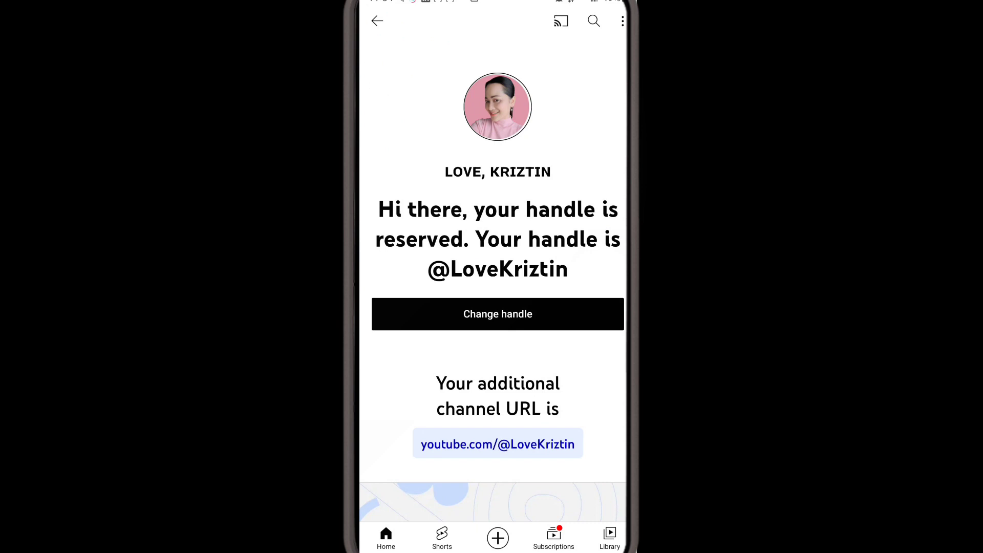
{"action": "scroll", "scroll_direction": "down", "scroll_amount": 3}
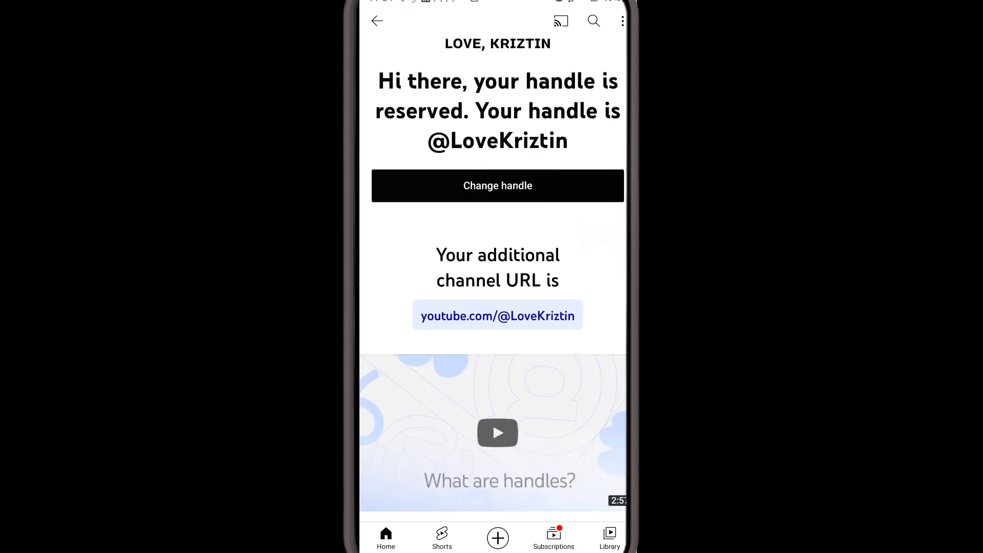
{"action": "scroll", "scroll_direction": "down", "scroll_amount": 3}
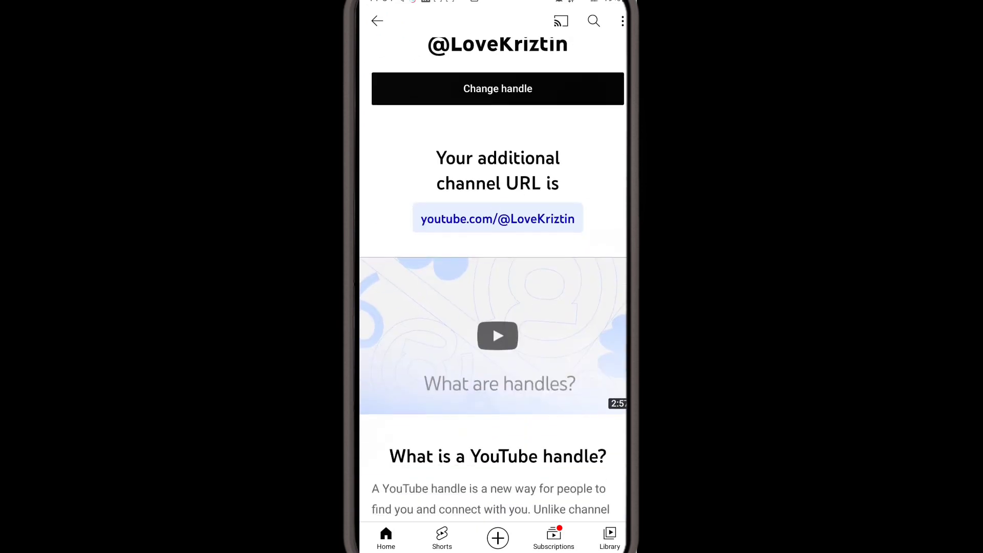
{"action": "scroll", "scroll_direction": "down", "scroll_amount": 3}
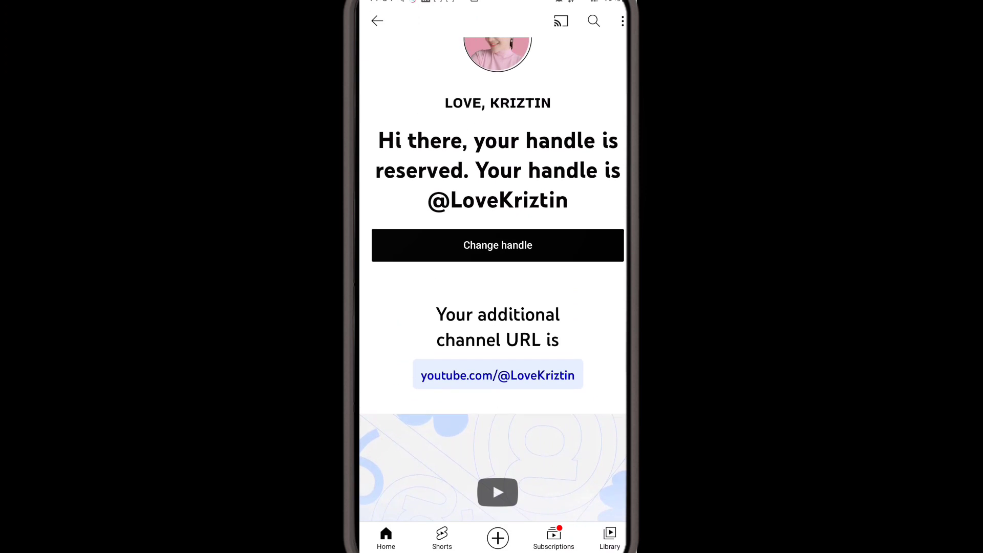
{"action": "left_click", "coordinate": [498, 246]}
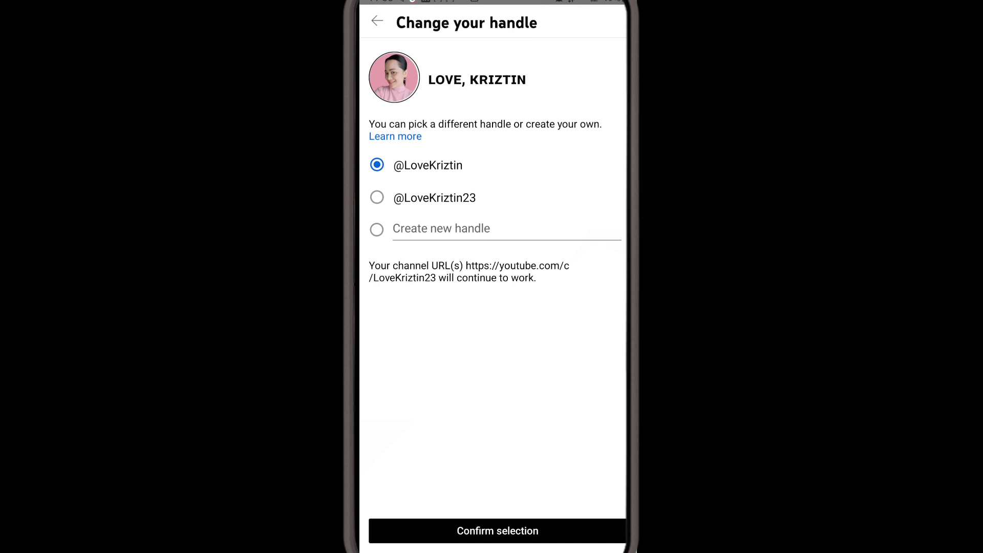
{"action": "left_click", "coordinate": [497, 530]}
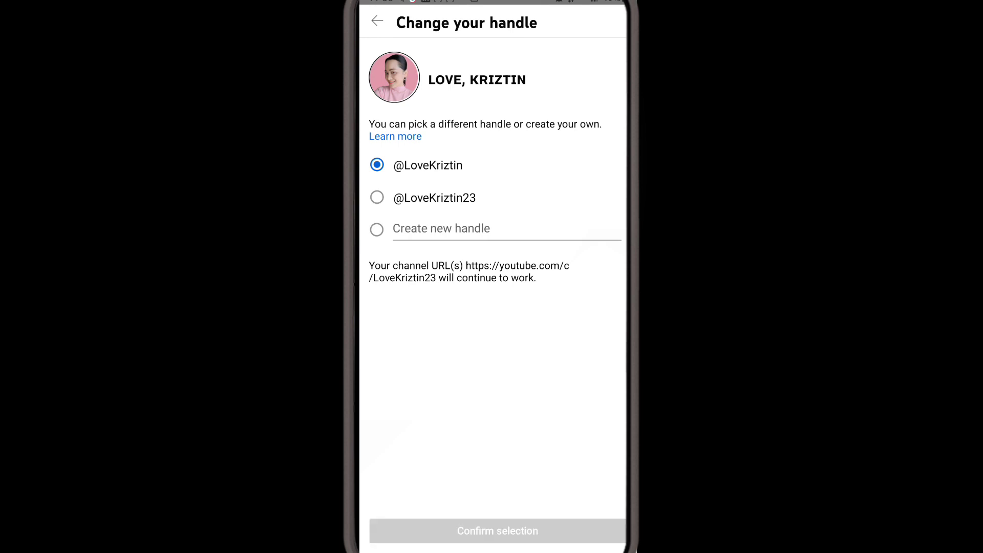
{"action": "left_click", "coordinate": [498, 531]}
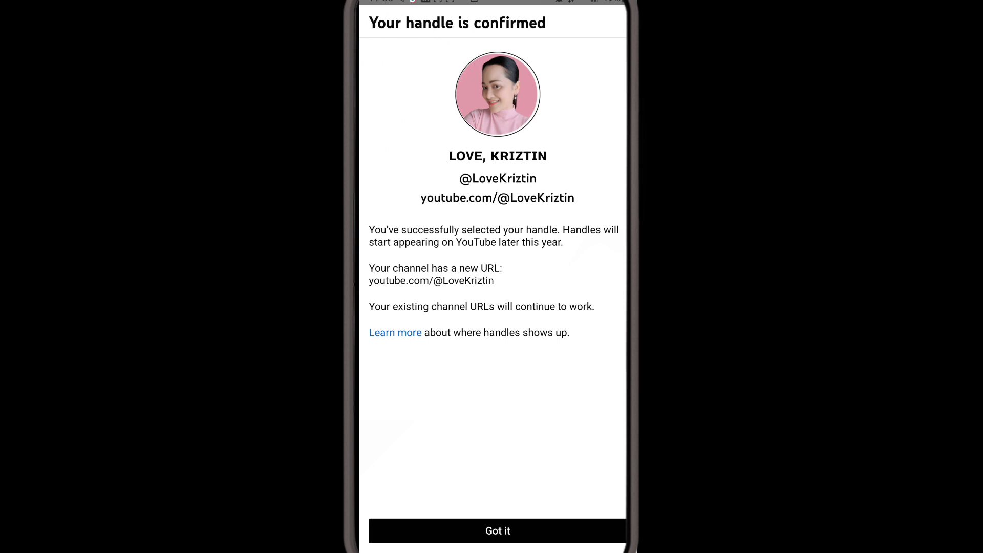
{"action": "left_click", "coordinate": [497, 530]}
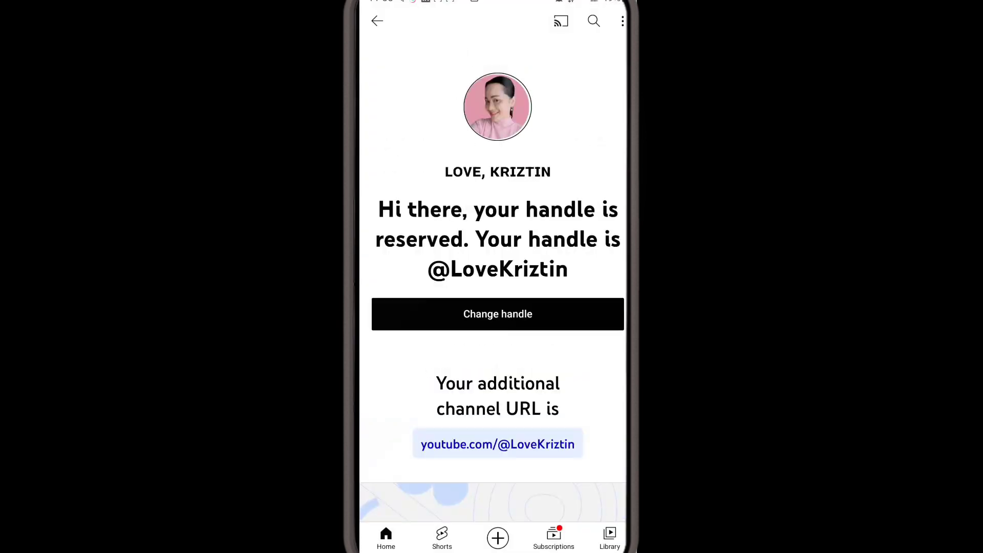
{"action": "scroll", "scroll_direction": "down", "scroll_amount": 3}
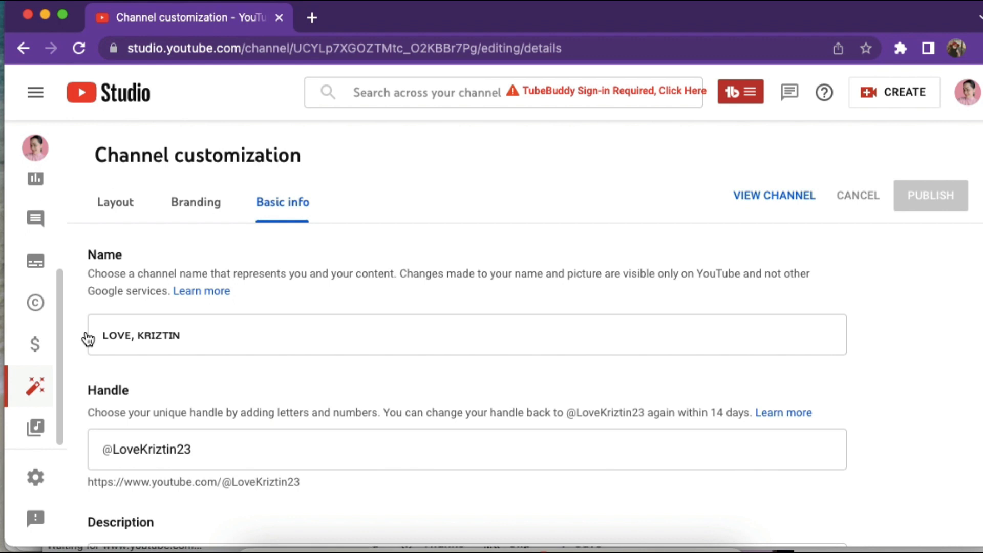
{"action": "mouse_move", "coordinate": [36, 385]}
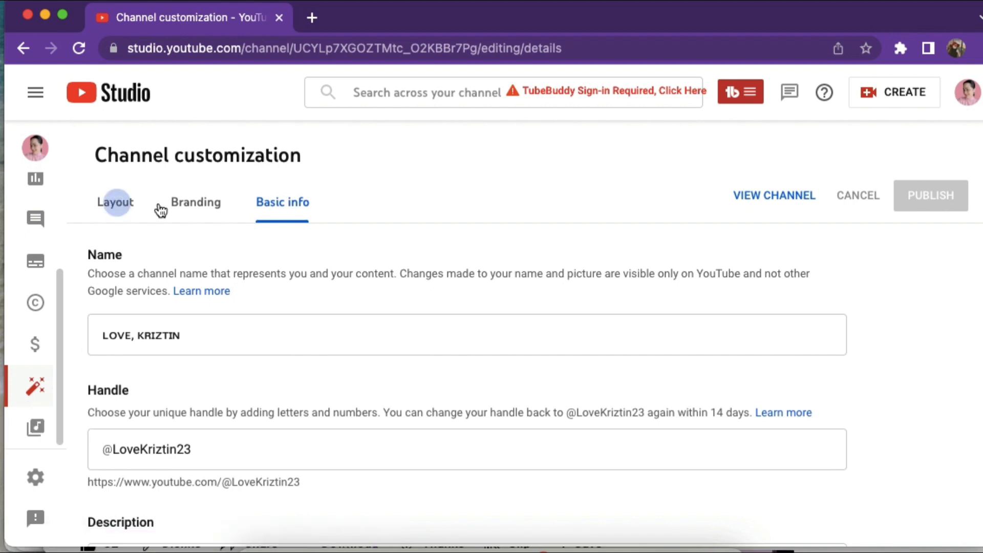
{"action": "mouse_move", "coordinate": [376, 309]}
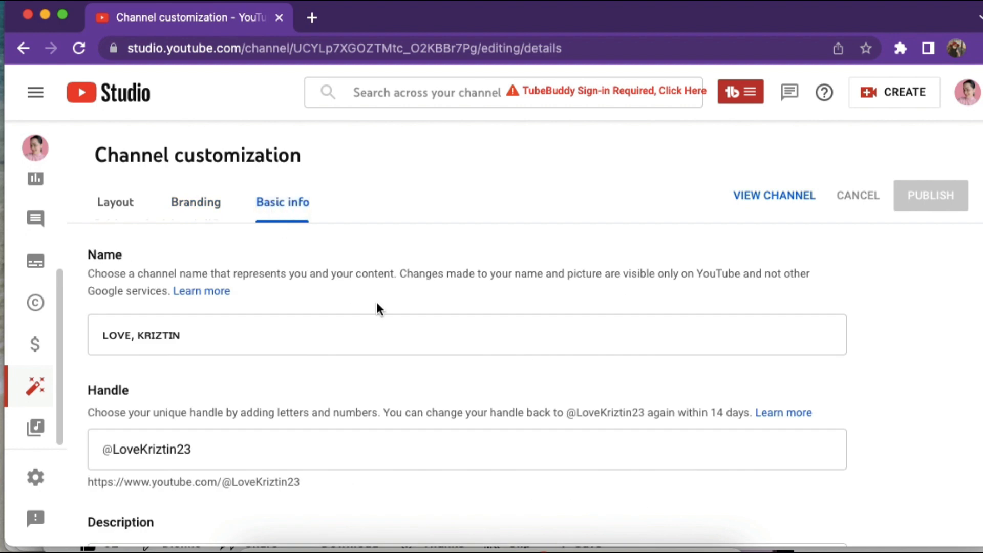
{"action": "scroll", "scroll_direction": "down", "scroll_amount": 3}
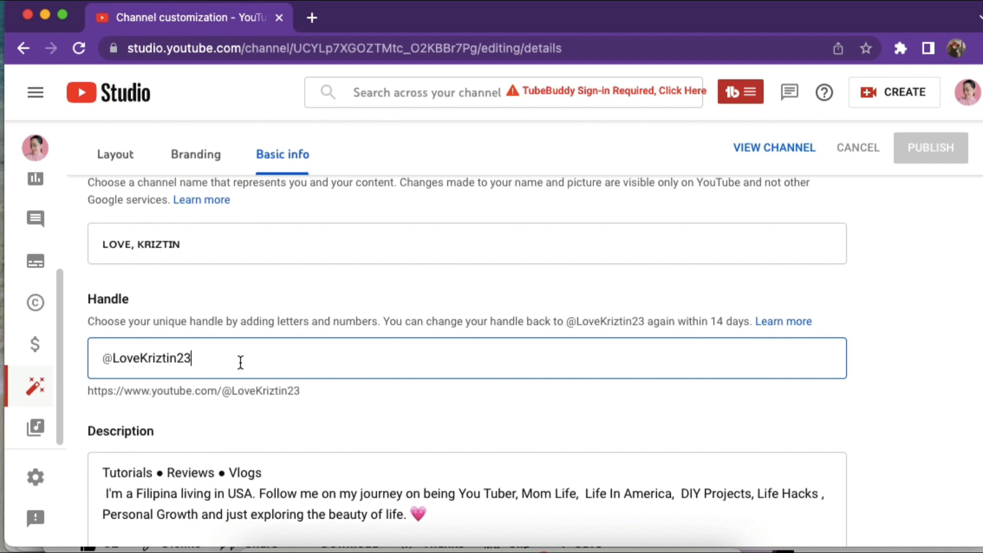
{"action": "key", "text": "Backspace"}
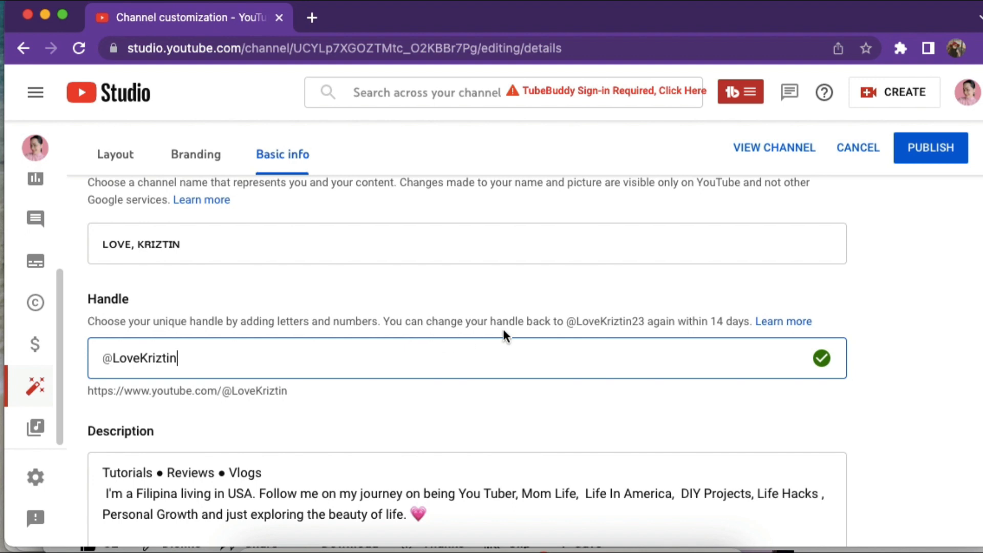
{"action": "mouse_move", "coordinate": [413, 339]}
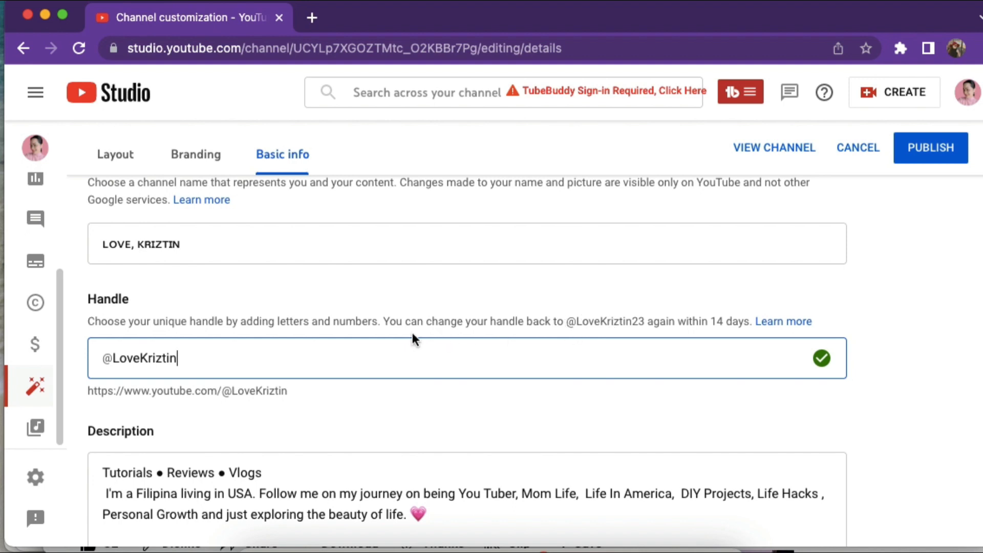
{"action": "mouse_move", "coordinate": [586, 324]}
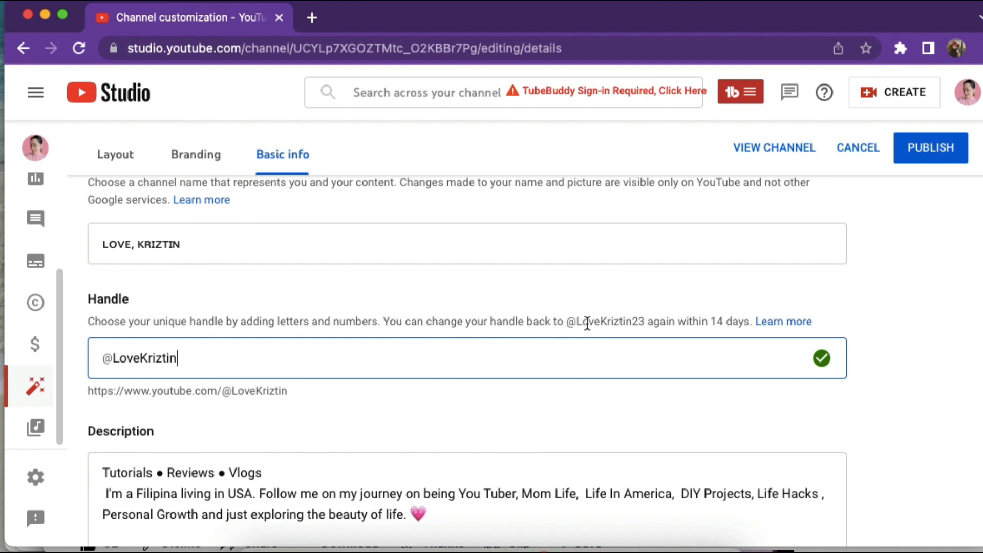
{"action": "left_click", "coordinate": [930, 148]}
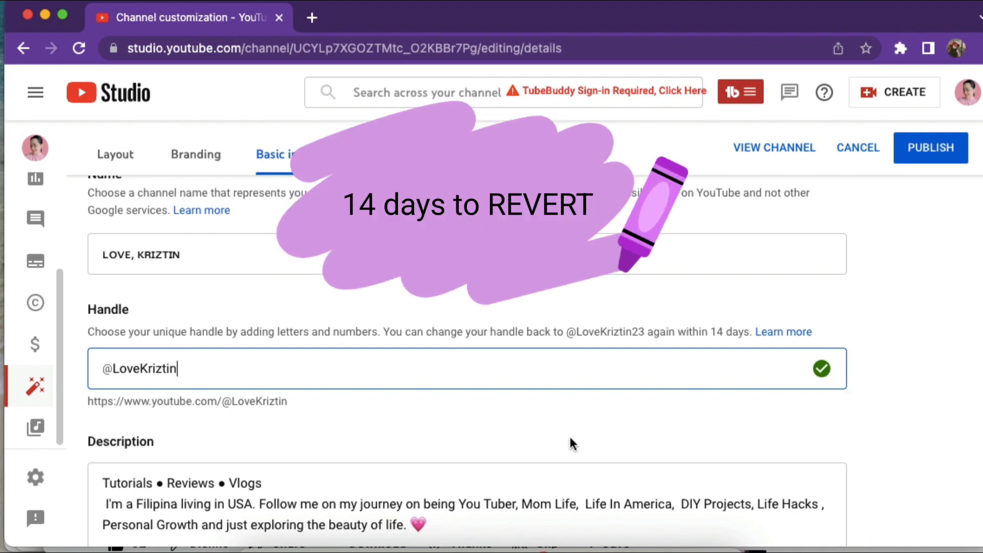
{"action": "scroll", "scroll_direction": "down", "scroll_amount": 3}
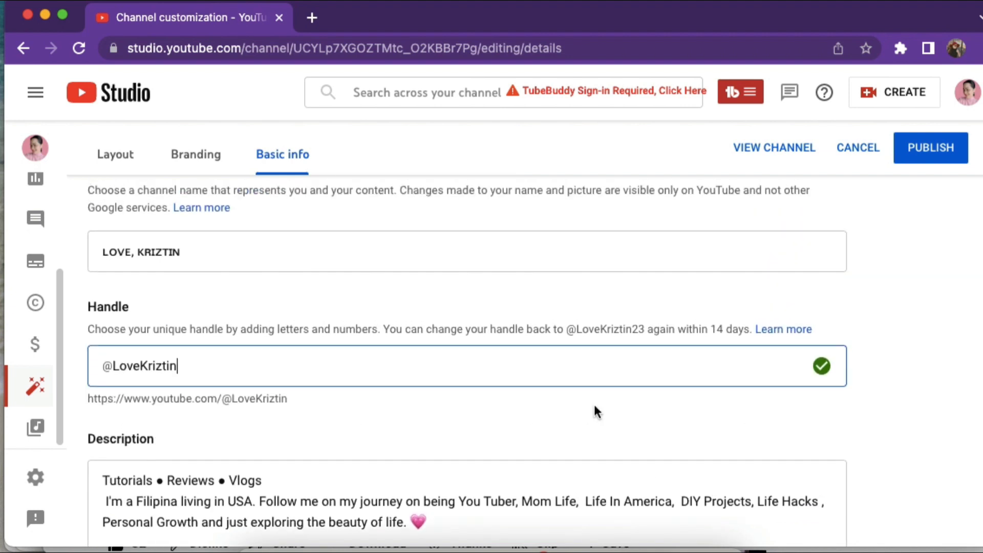
{"action": "mouse_move", "coordinate": [821, 369]}
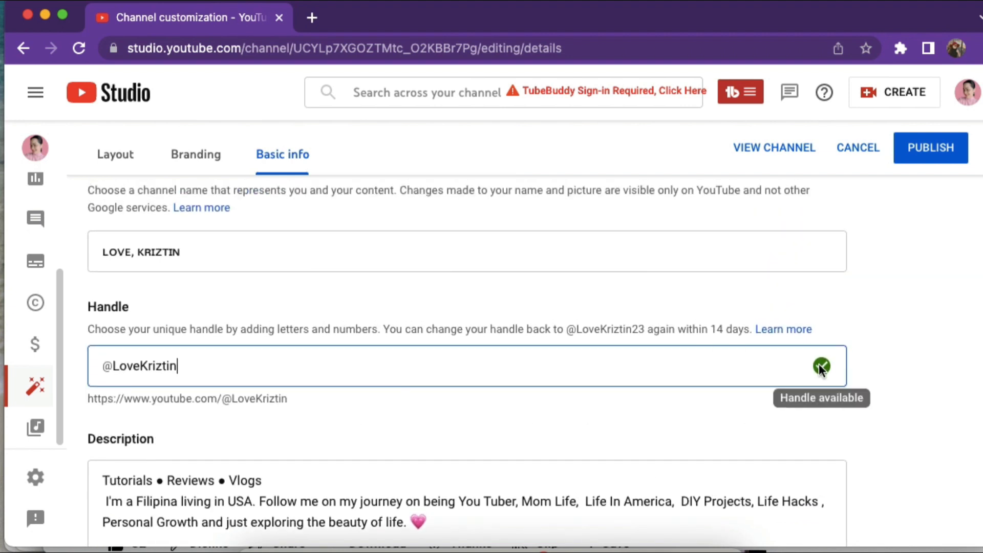
{"action": "mouse_move", "coordinate": [930, 148]}
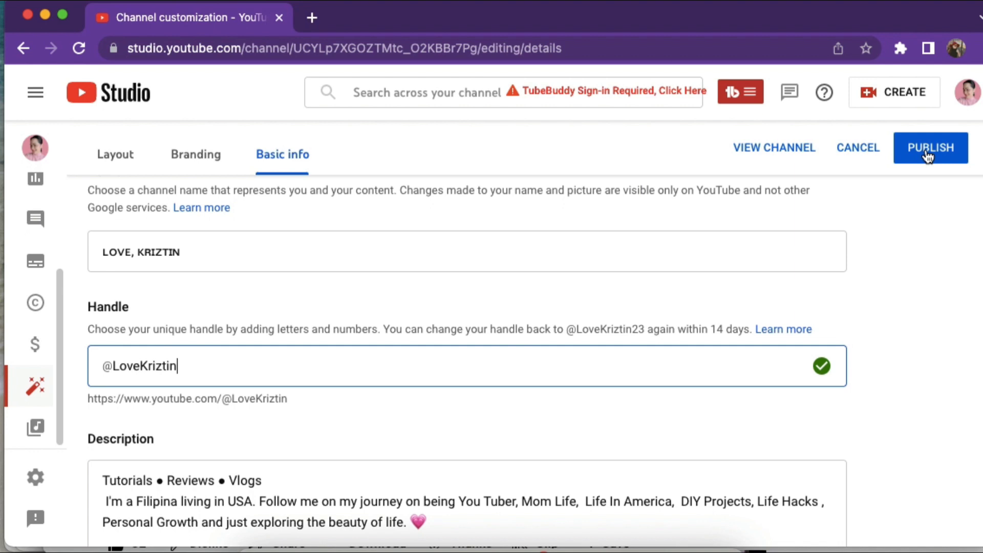
{"action": "left_click", "coordinate": [930, 148]}
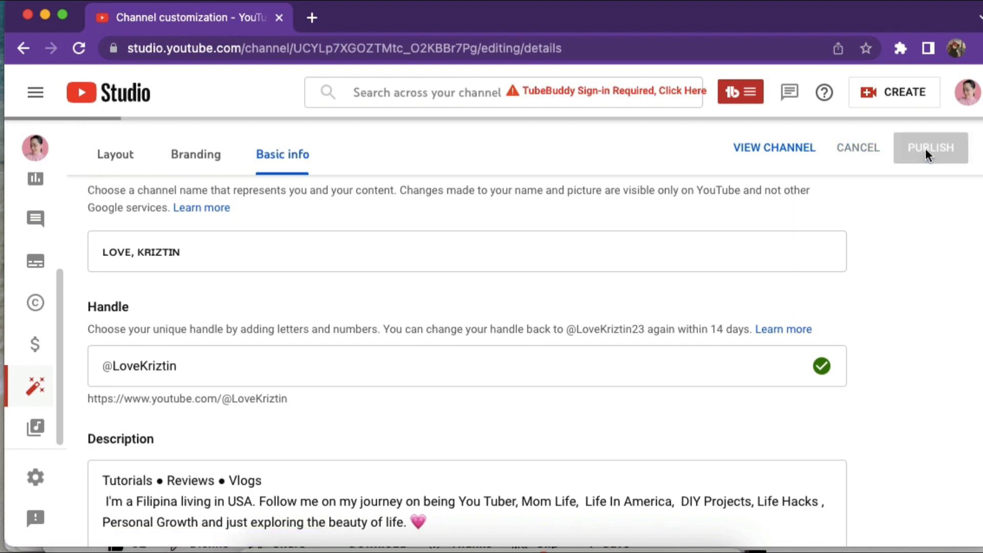
{"action": "left_click", "coordinate": [931, 147]}
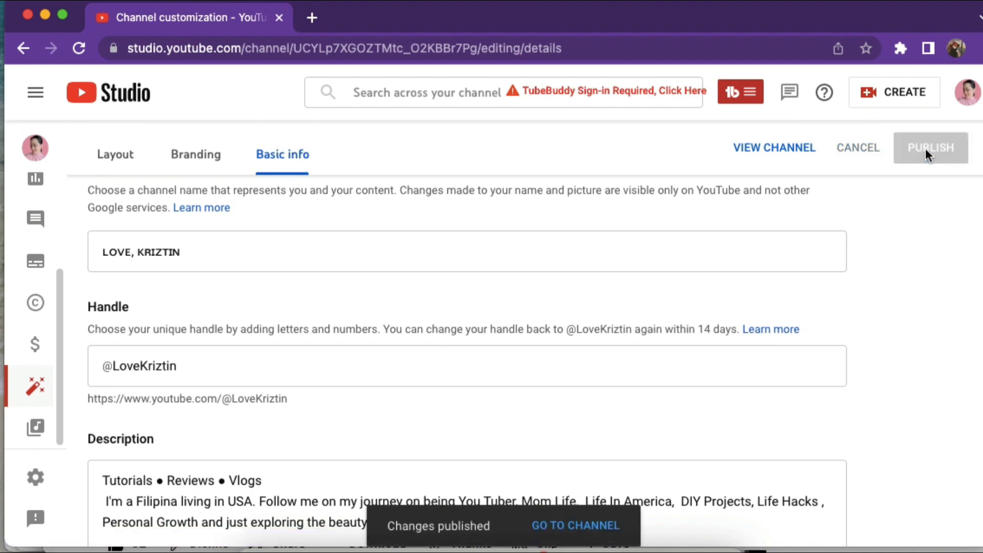
{"action": "mouse_move", "coordinate": [560, 532]}
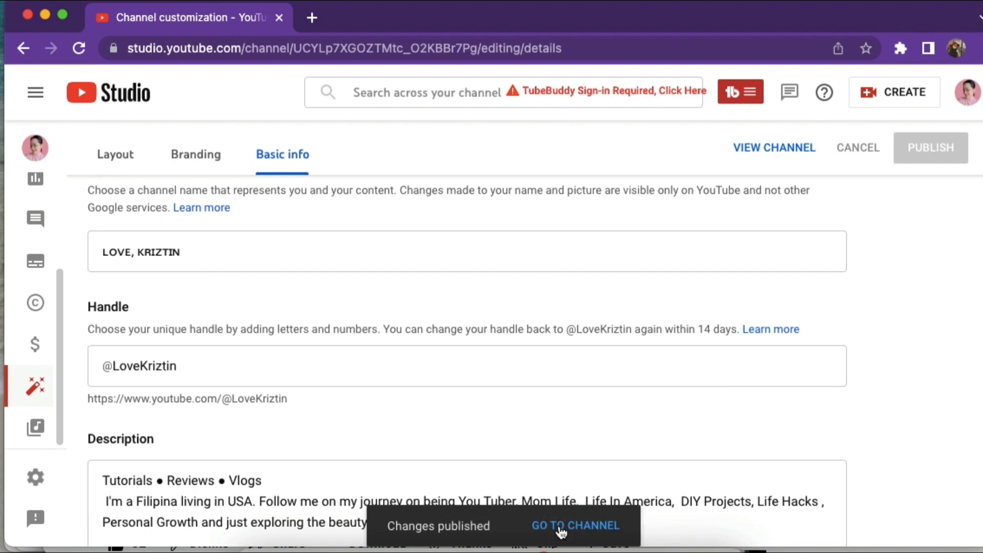